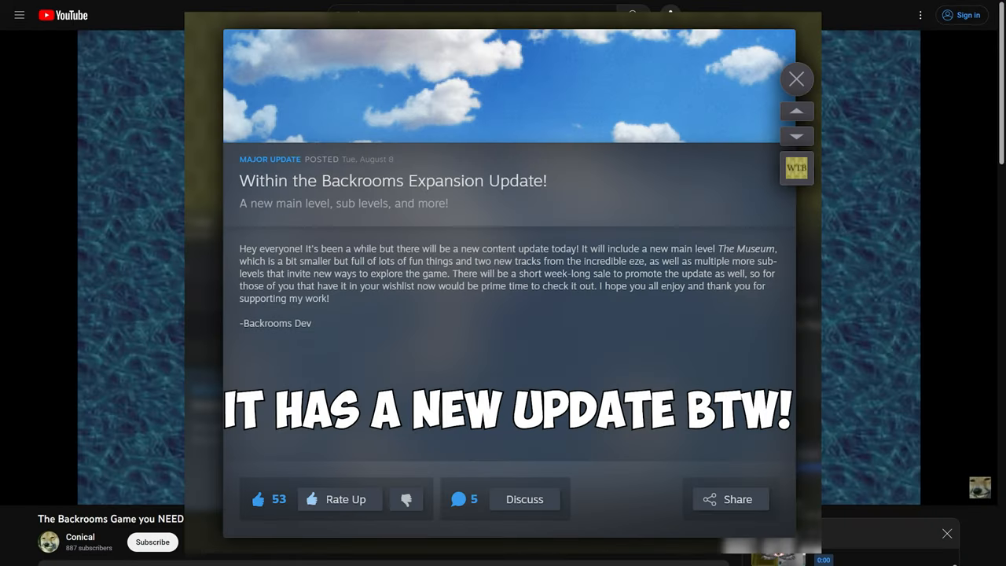
- Switch to the 'MORE Surreal Games You've (Probably) Never Heard Of' video and let it play
{"action": "left_click", "coordinate": [795, 78]}
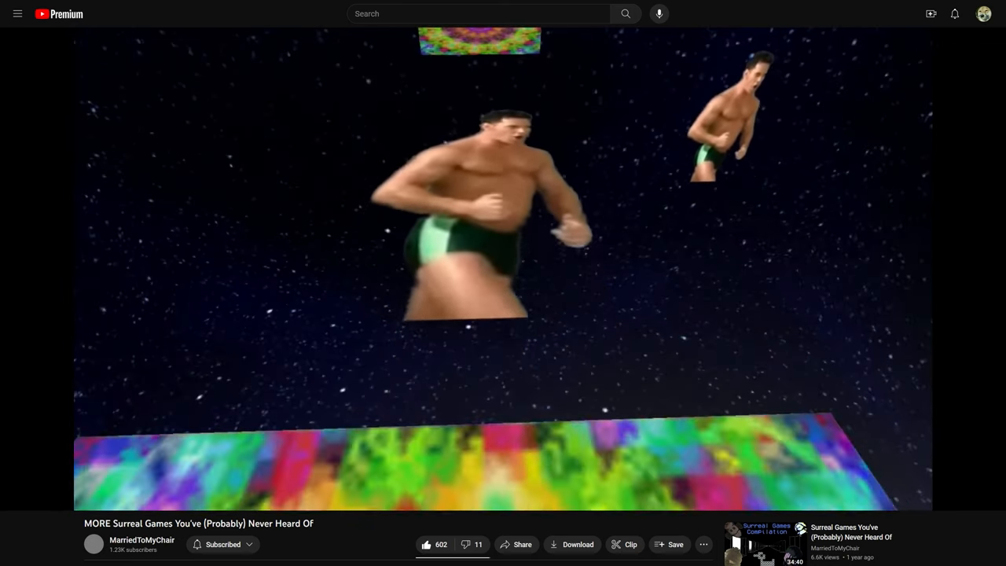
- Go to the video creator's channel page and scroll down through its uploads
{"action": "left_click", "coordinate": [142, 540]}
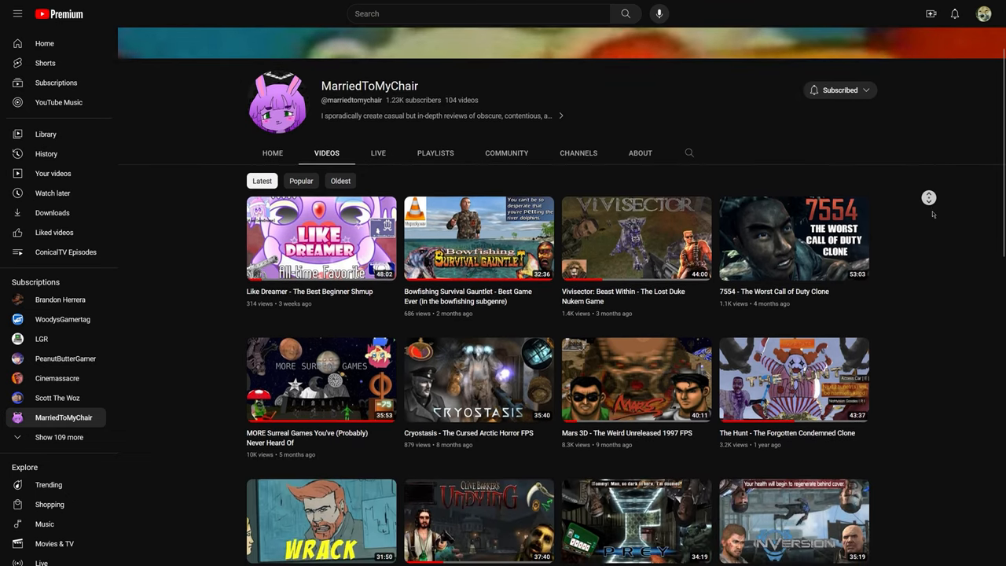
{"action": "scroll", "scroll_direction": "down", "scroll_amount": 3}
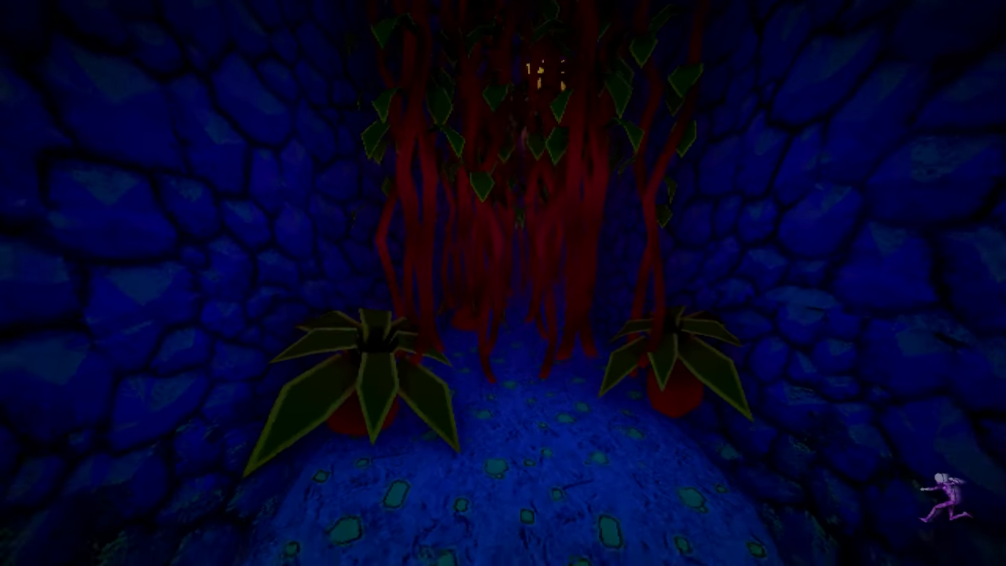
{"action": "mouse_move", "coordinate": [503, 283]}
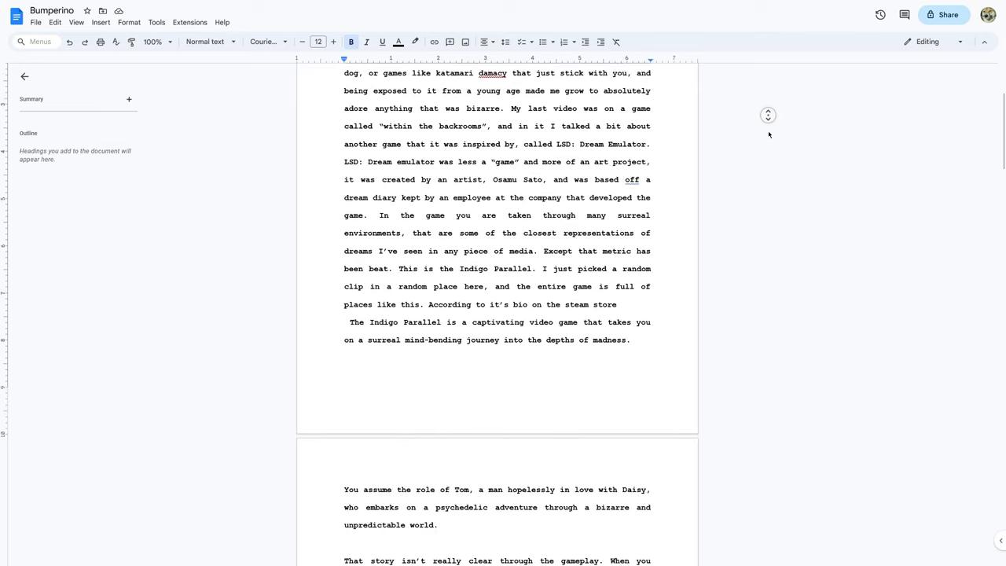
- Scroll the Bumperino script down past The Indigo Parallel introduction
{"action": "scroll", "scroll_direction": "down", "scroll_amount": 3}
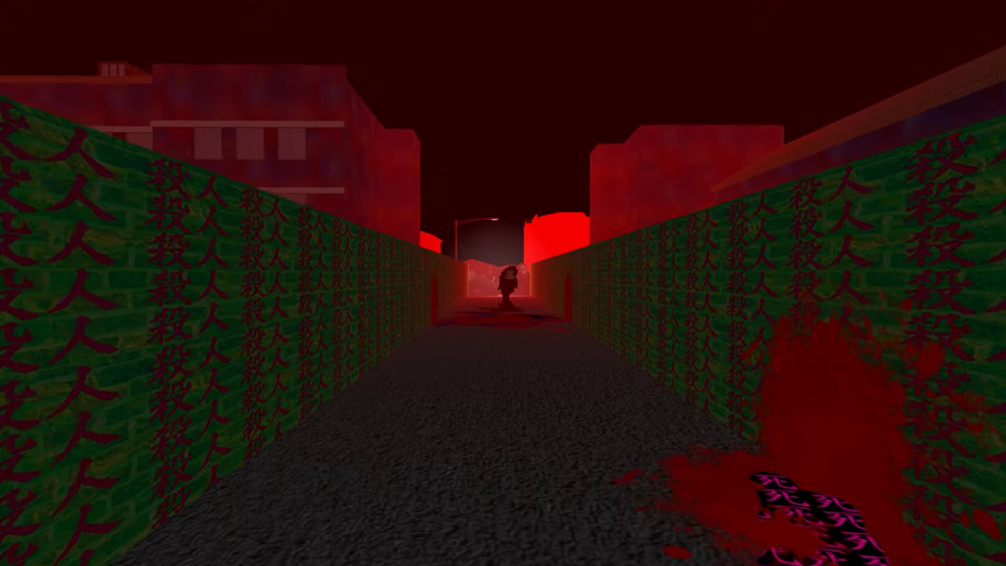
- Scroll up while following the red alley toward the dark figure
{"action": "scroll", "scroll_direction": "up", "scroll_amount": 3}
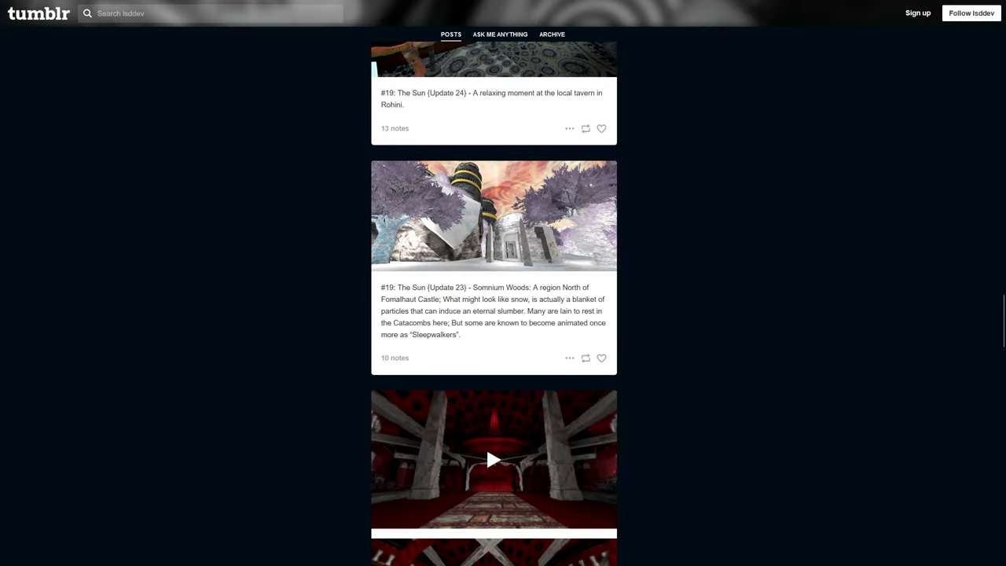
- Scroll past the Update 24 and 23 posts to The Sun Update 22 post
{"action": "scroll", "scroll_direction": "down", "scroll_amount": 3}
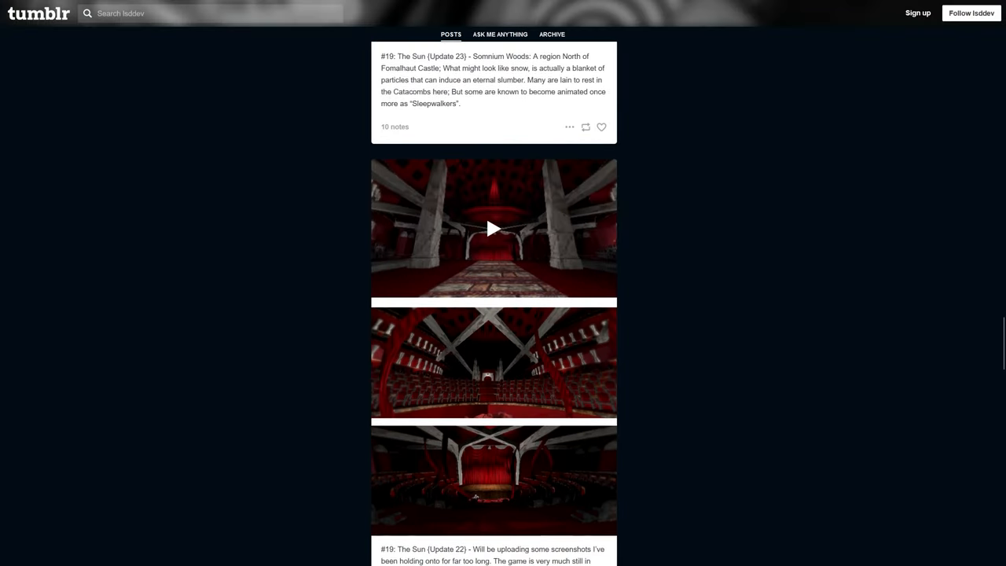
{"action": "scroll", "scroll_direction": "down", "scroll_amount": 3}
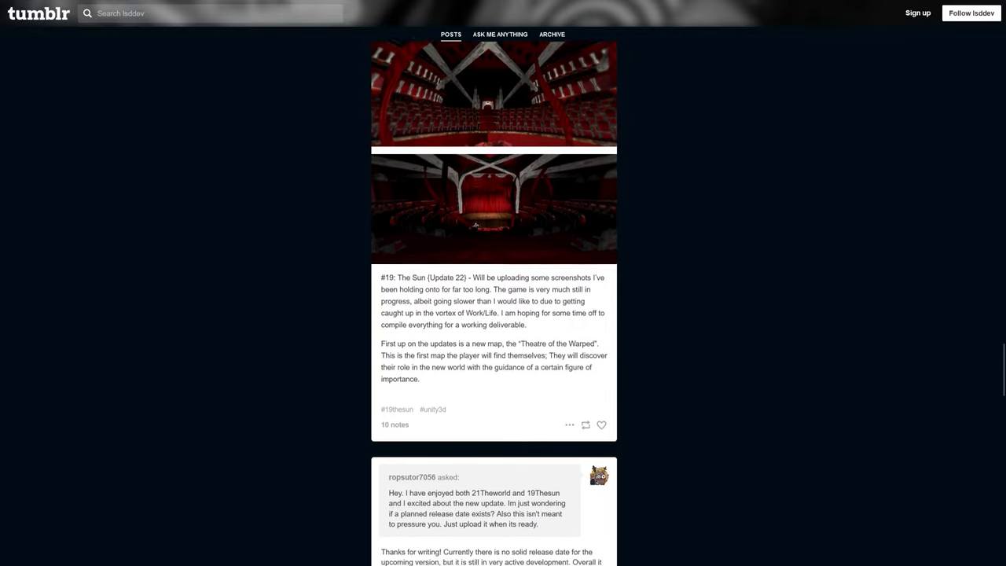